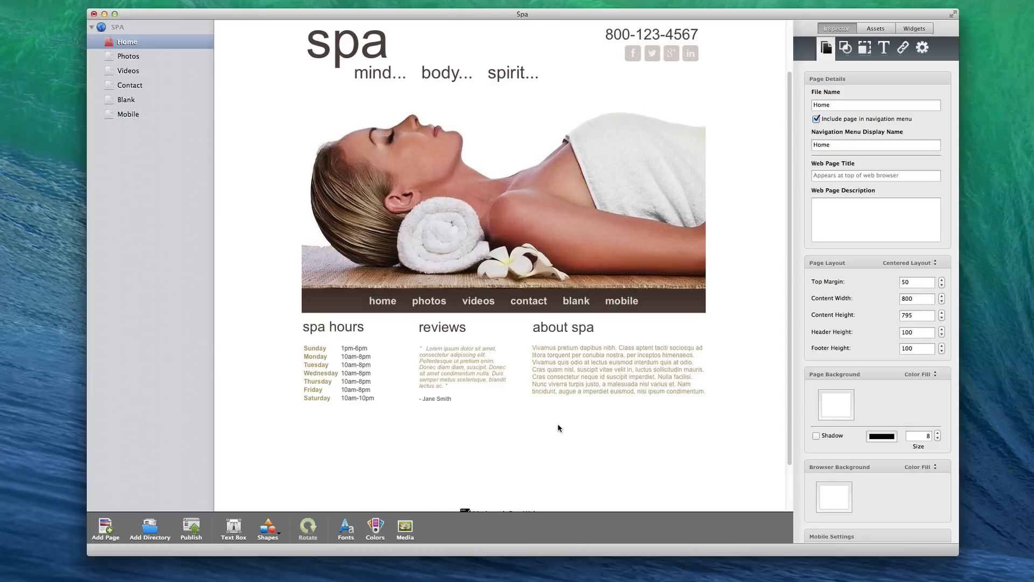
pyautogui.moveTo(890, 296)
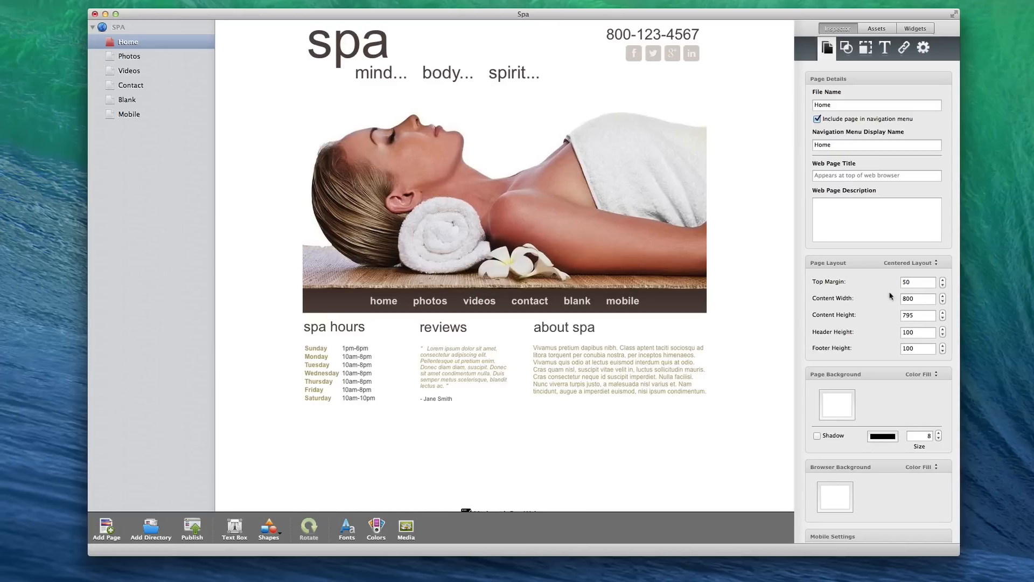
# Step: Keep the centered page layout, switch to the Handyman site, and select its 50 top margin
pyautogui.click(912, 262)
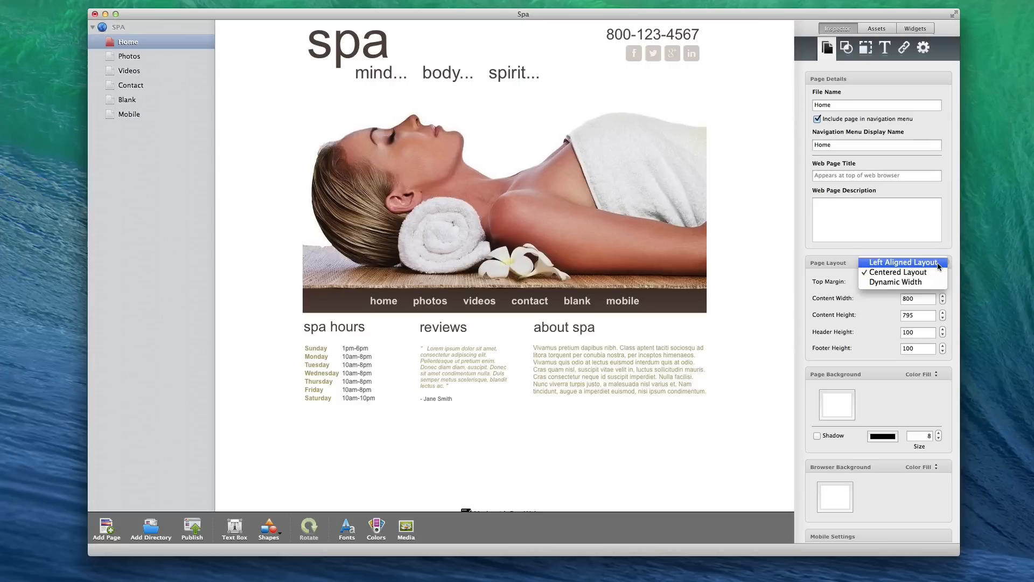
pyautogui.click(899, 272)
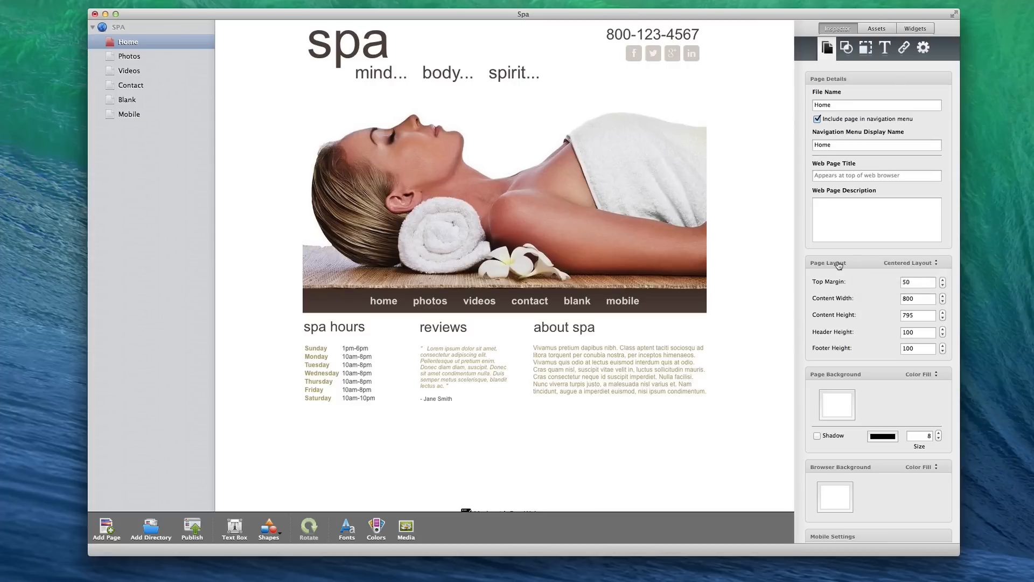
pyautogui.moveTo(532, 353)
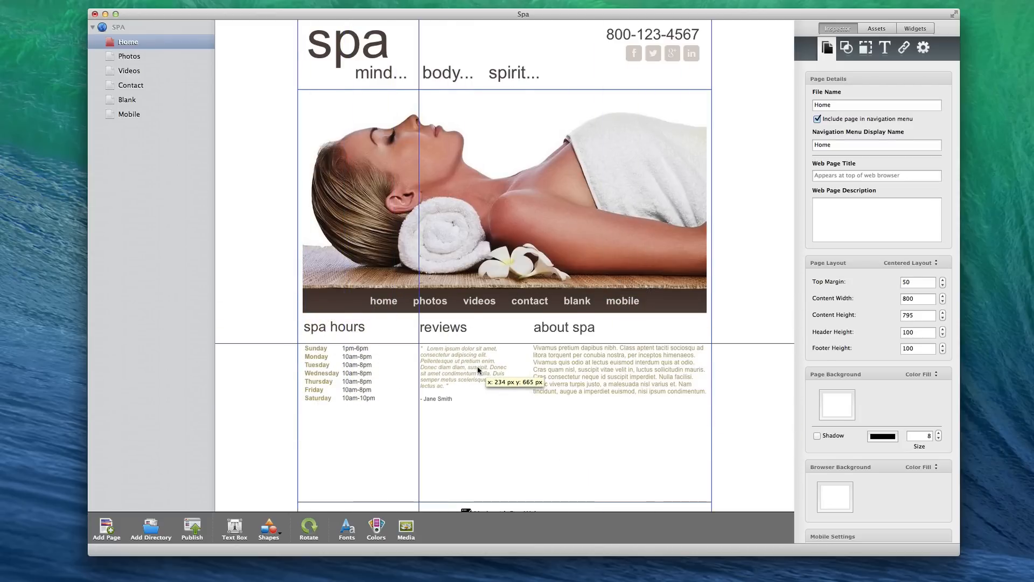
pyautogui.click(466, 372)
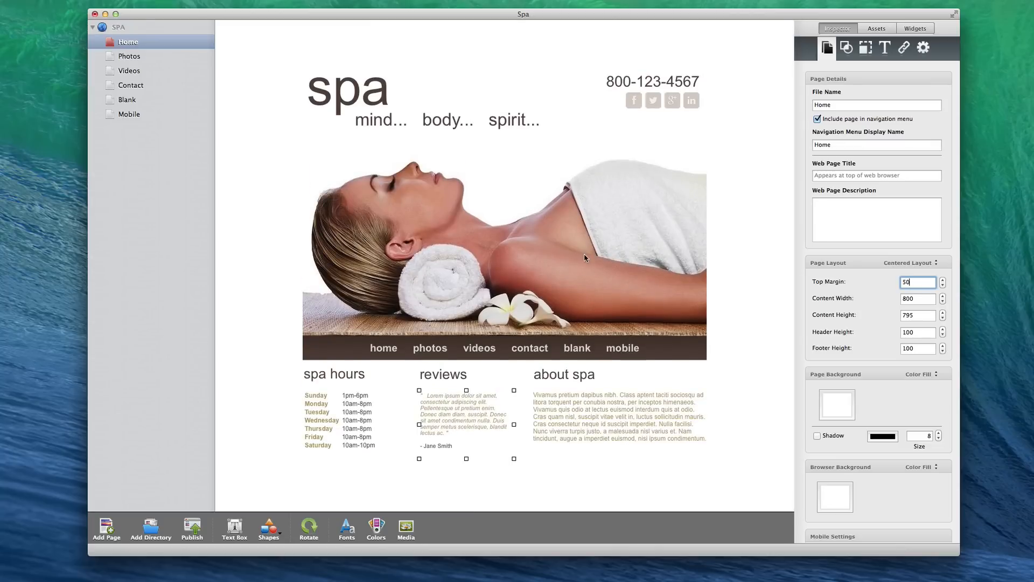
pyautogui.click(268, 528)
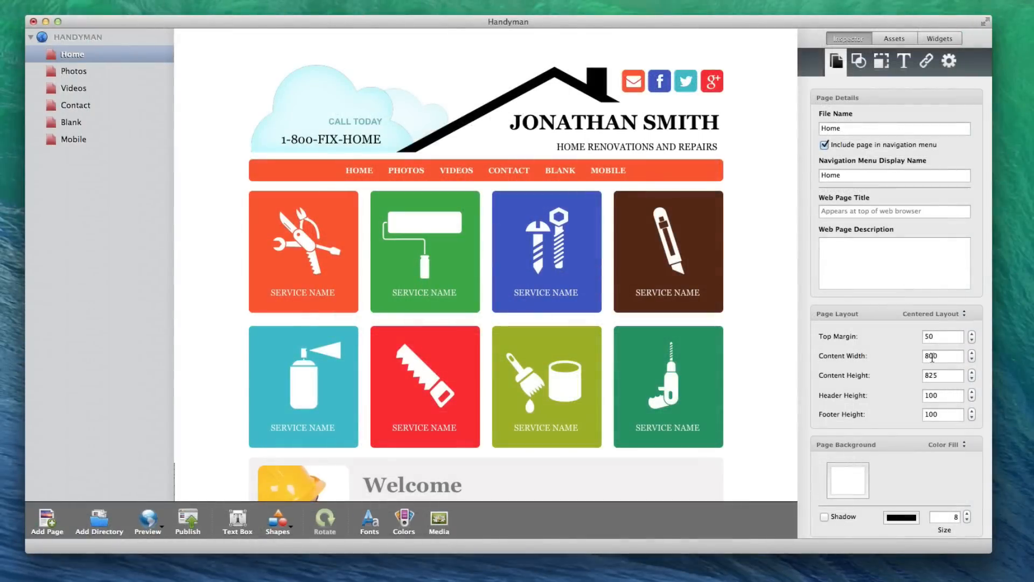
pyautogui.click(942, 355)
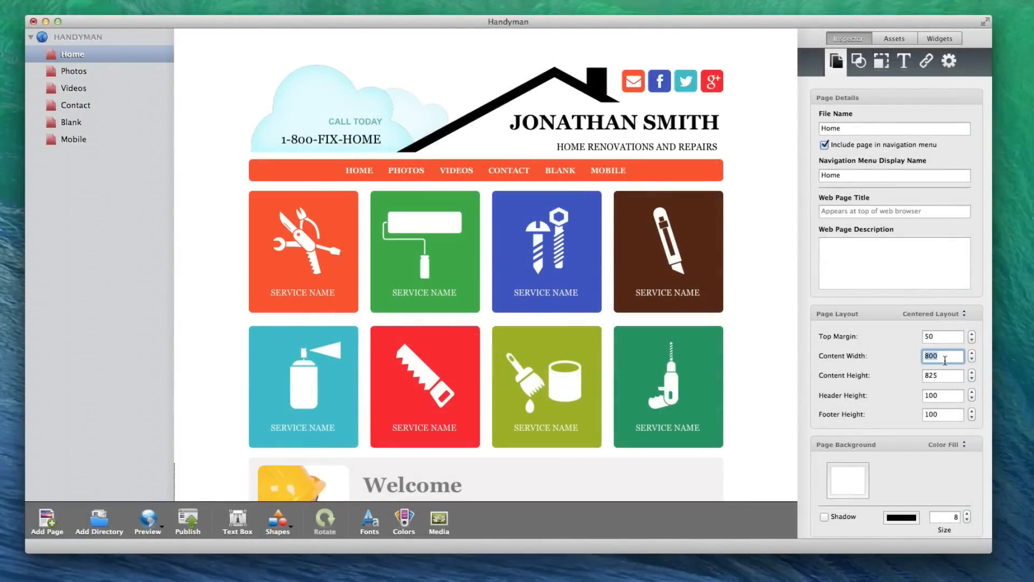
pyautogui.click(943, 375)
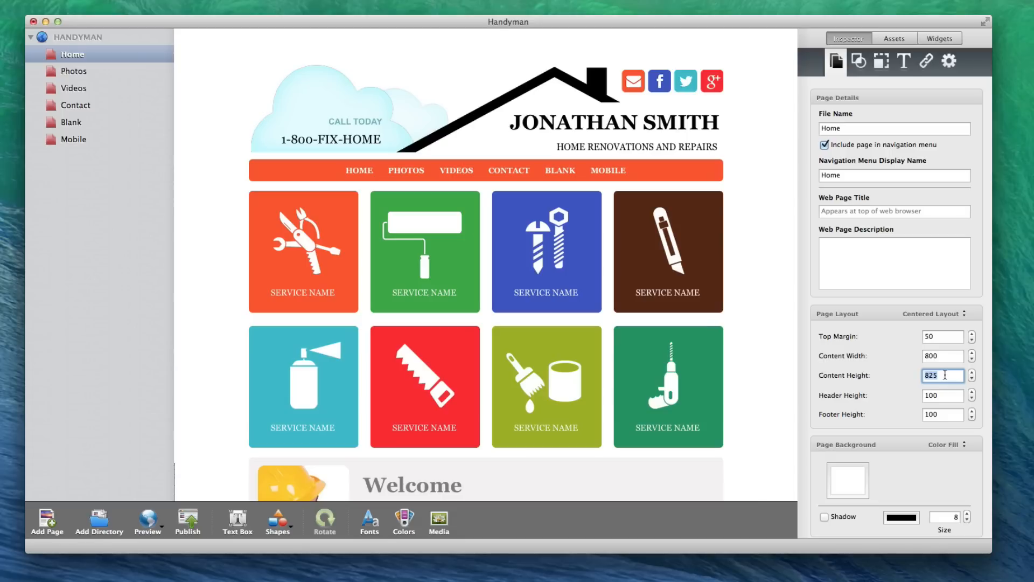
# Step: Scroll the Handyman Home page down to the Welcome section and footer, then back up
pyautogui.scroll(-3)
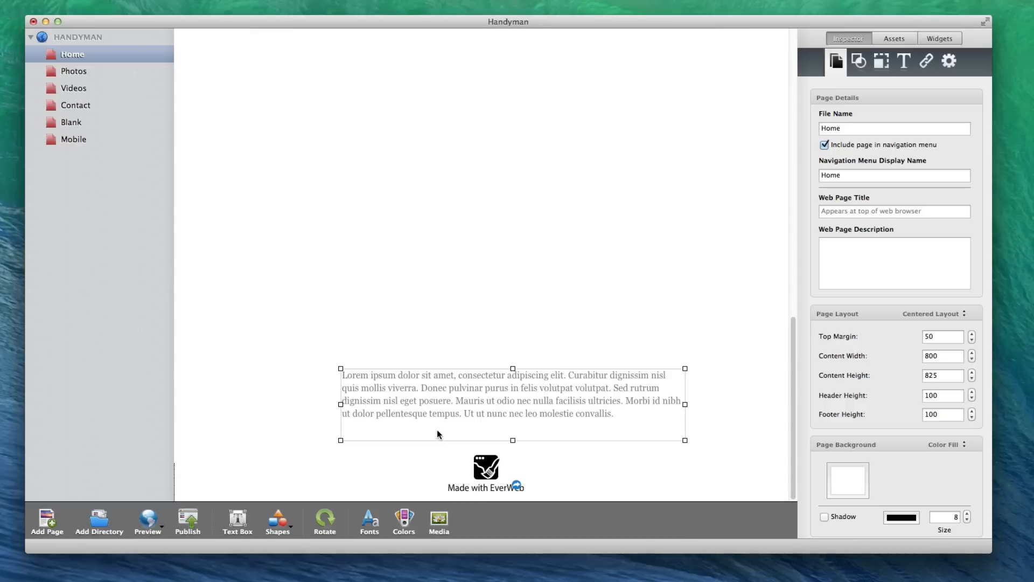
pyautogui.moveTo(441, 407)
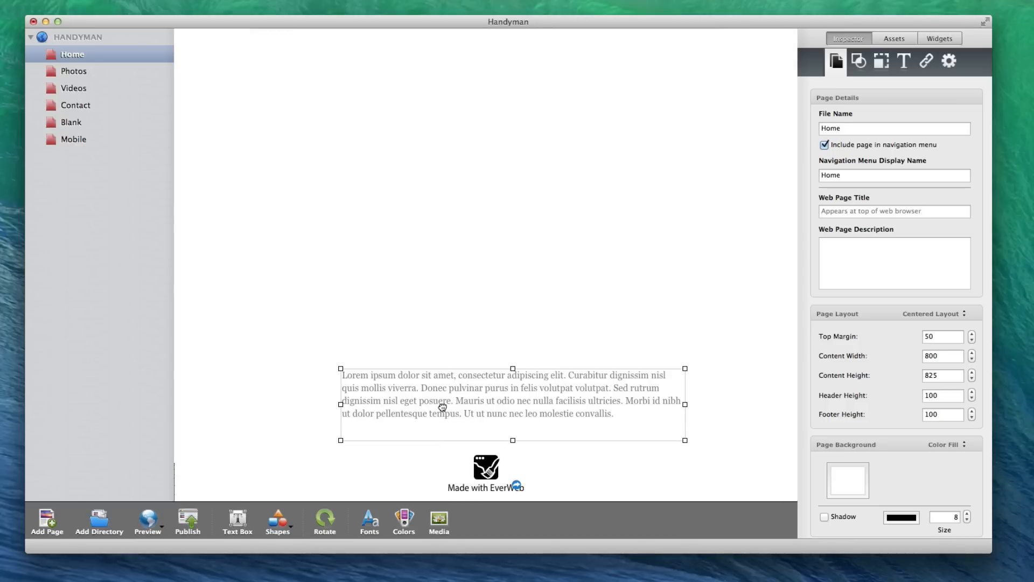
pyautogui.scroll(3)
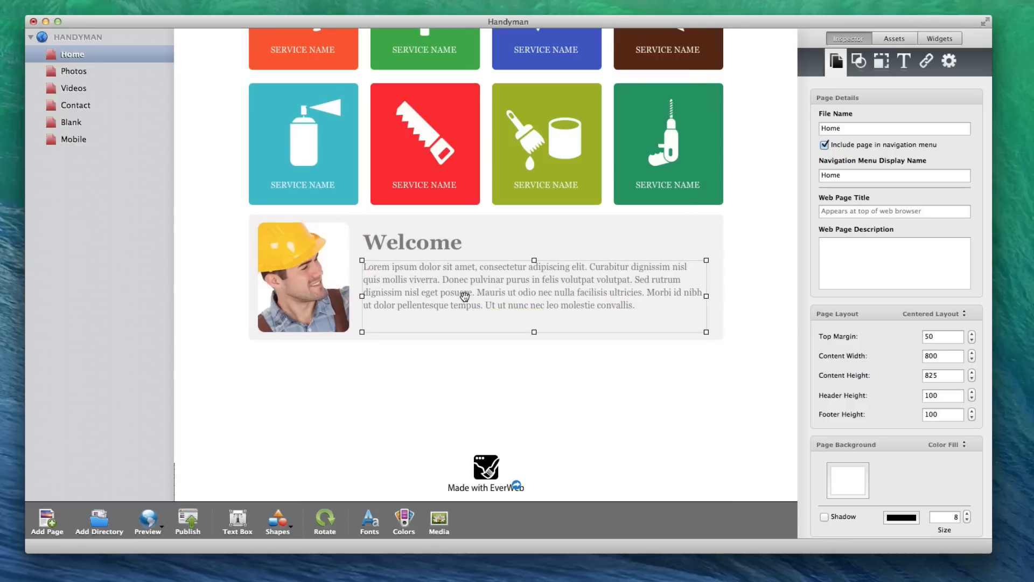
pyautogui.scroll(3)
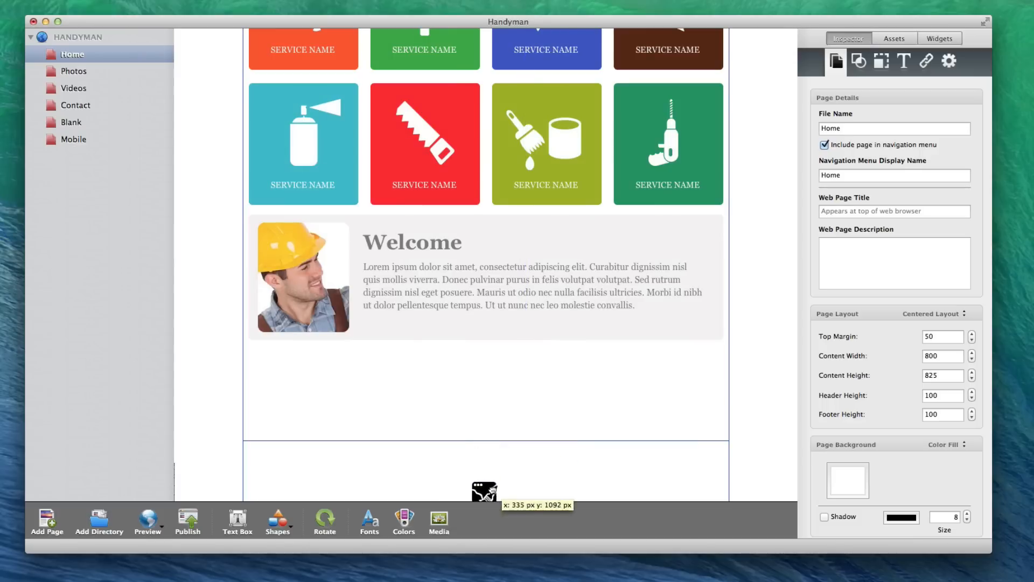
pyautogui.scroll(-3)
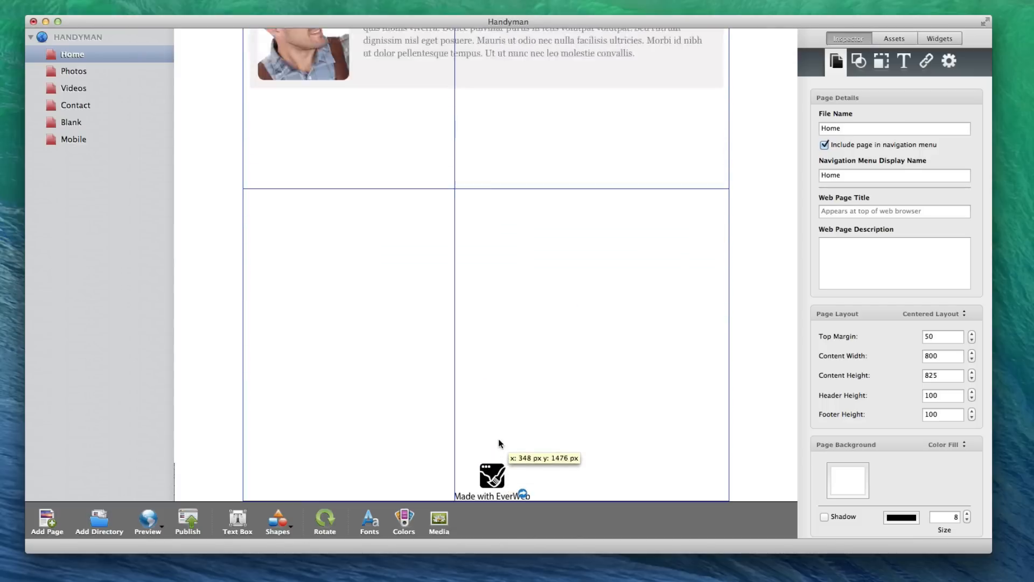
pyautogui.scroll(3)
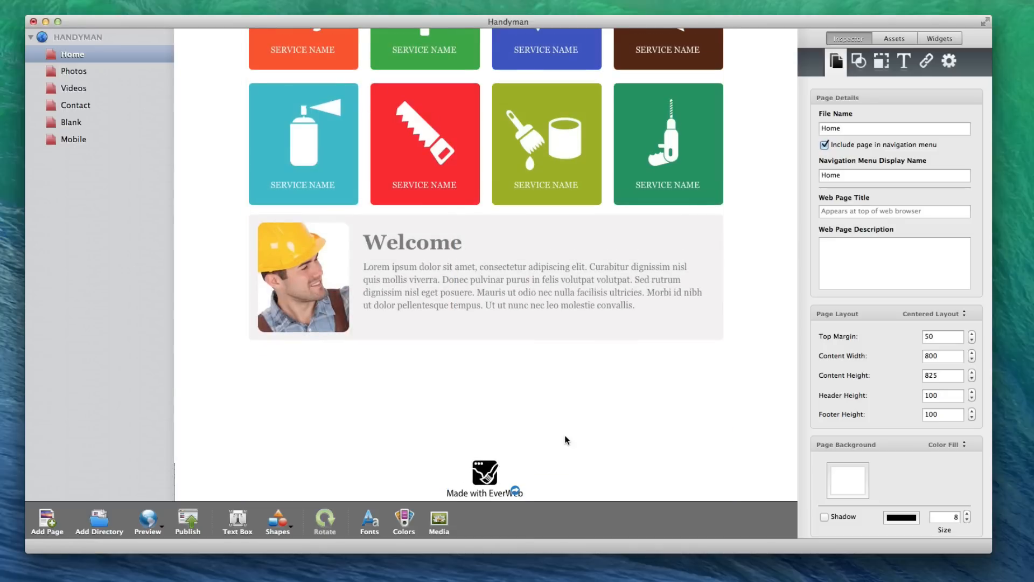